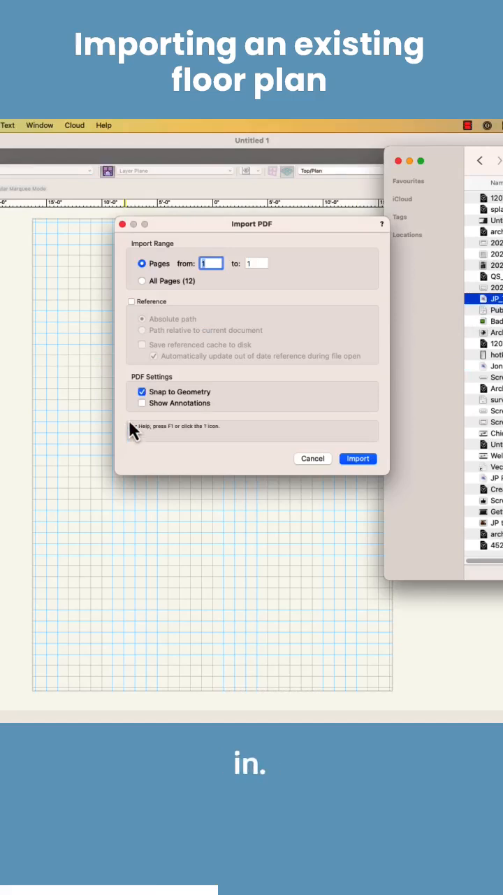
# Step: Import only page 4 of the PDF, with Show Annotations left unchecked
pyautogui.write('44')
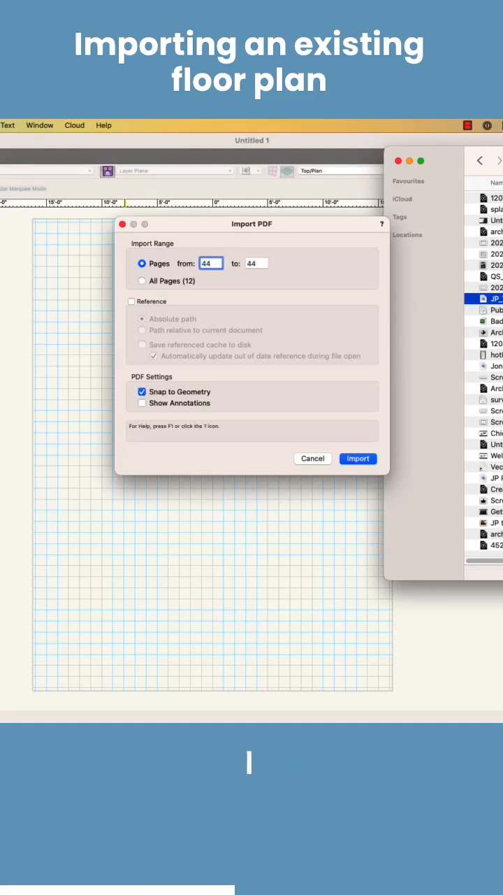
pyautogui.write('4')
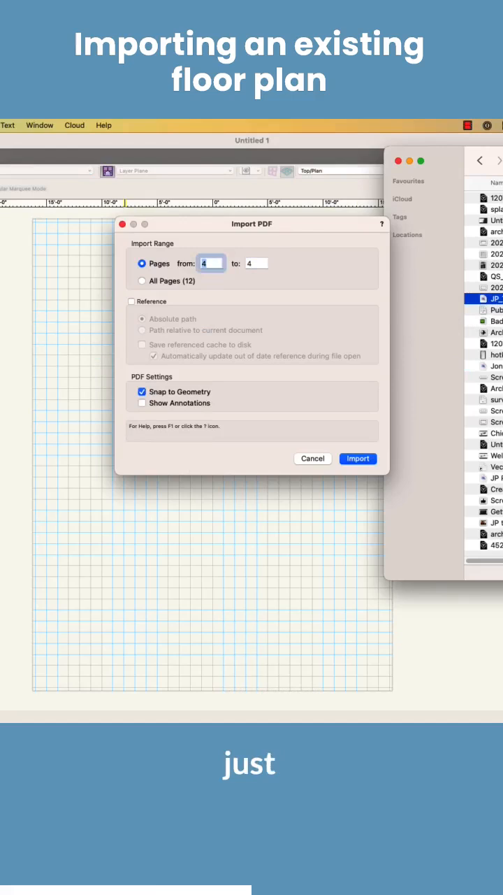
pyautogui.moveTo(179, 411)
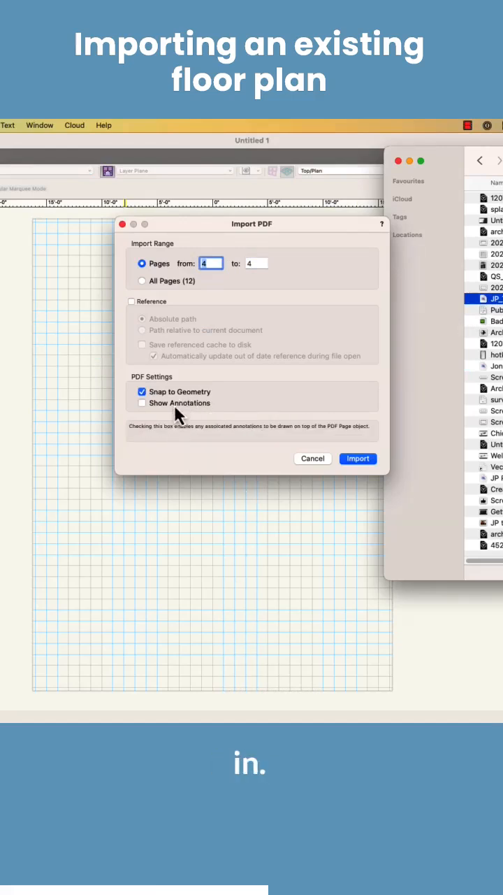
pyautogui.click(141, 403)
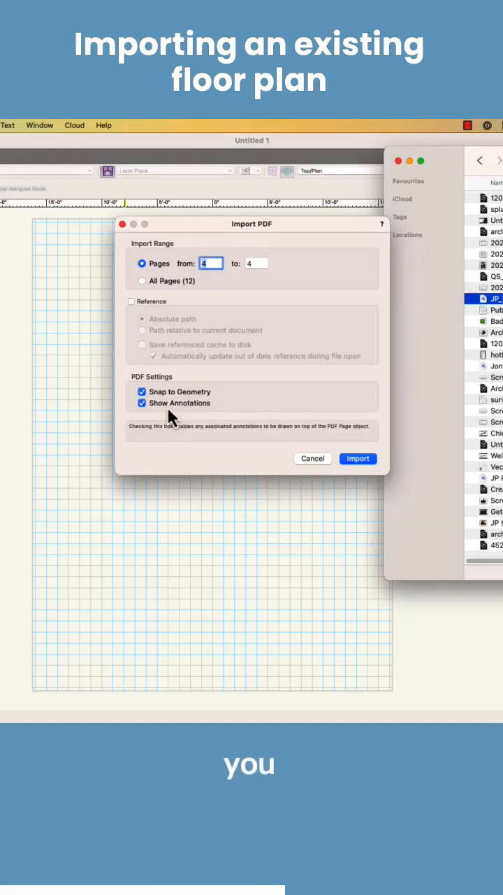
pyautogui.click(142, 402)
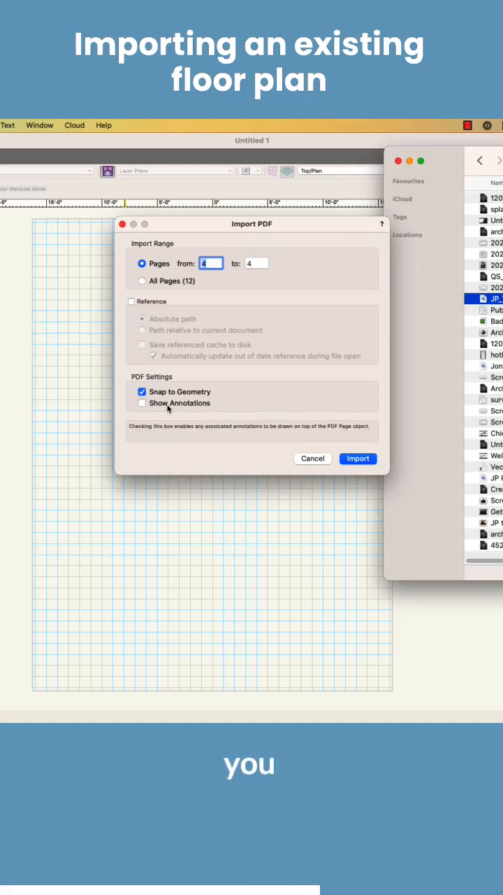
pyautogui.click(358, 459)
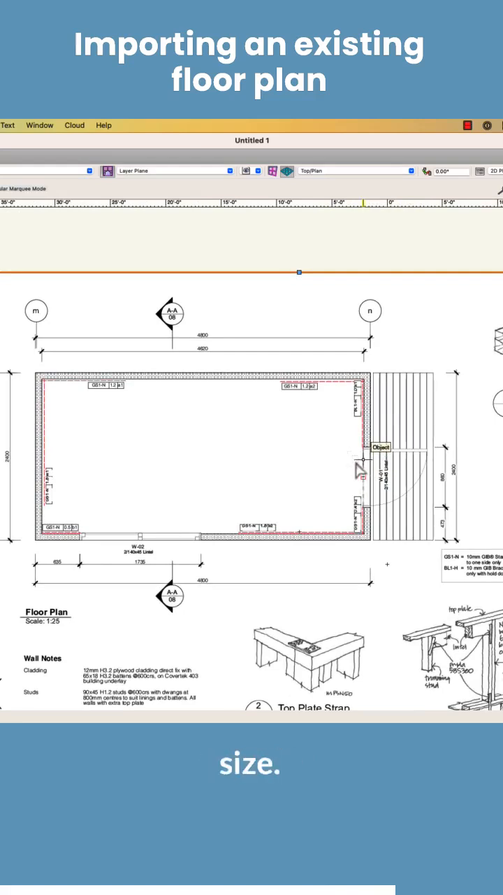
# Step: Choose Edit Crop from the imported PDF page's context menu
pyautogui.rightClick(358, 455)
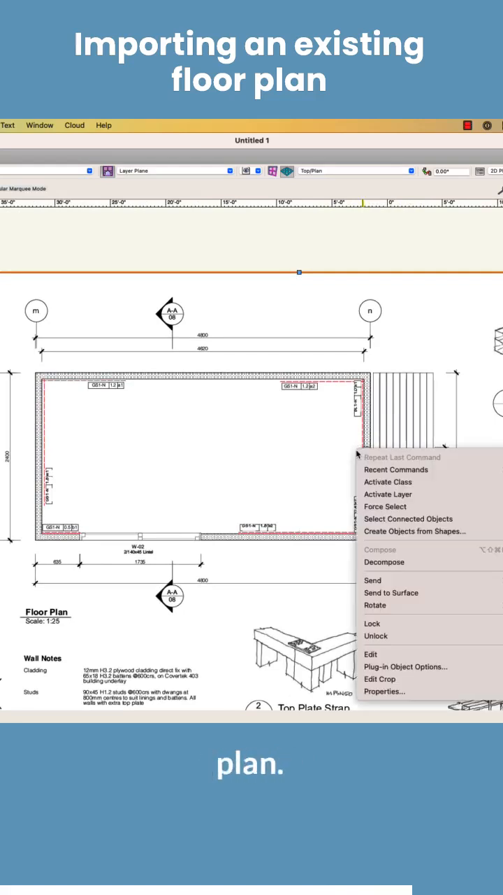
pyautogui.moveTo(379, 679)
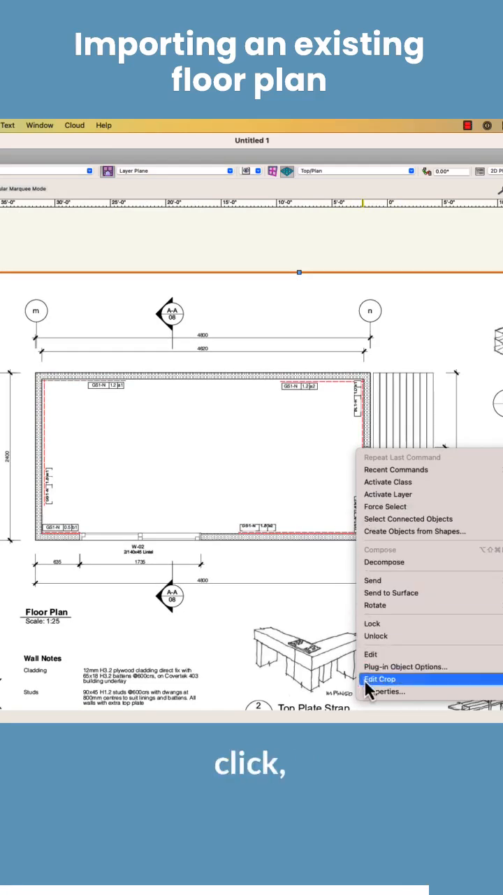
pyautogui.click(380, 679)
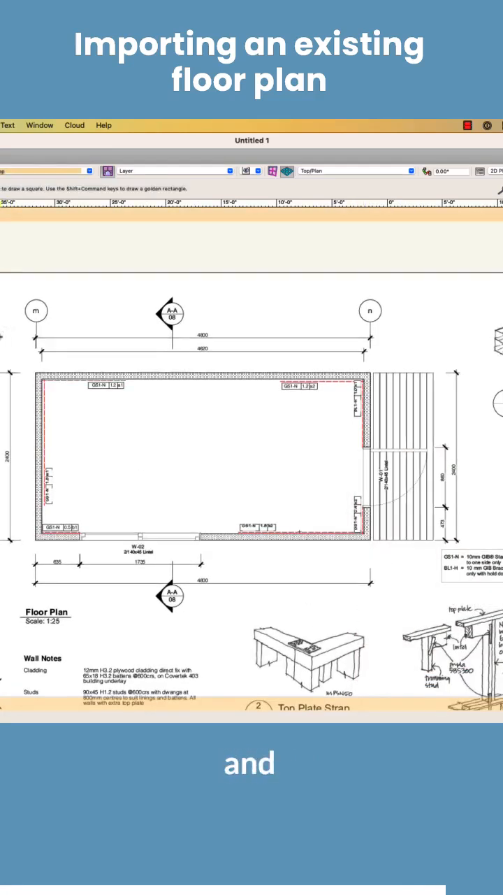